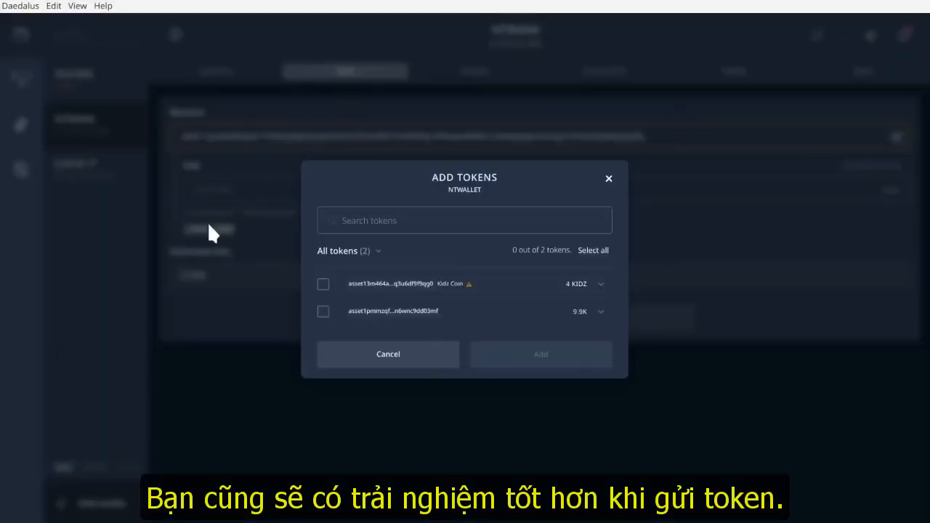
mouse_move(598, 290)
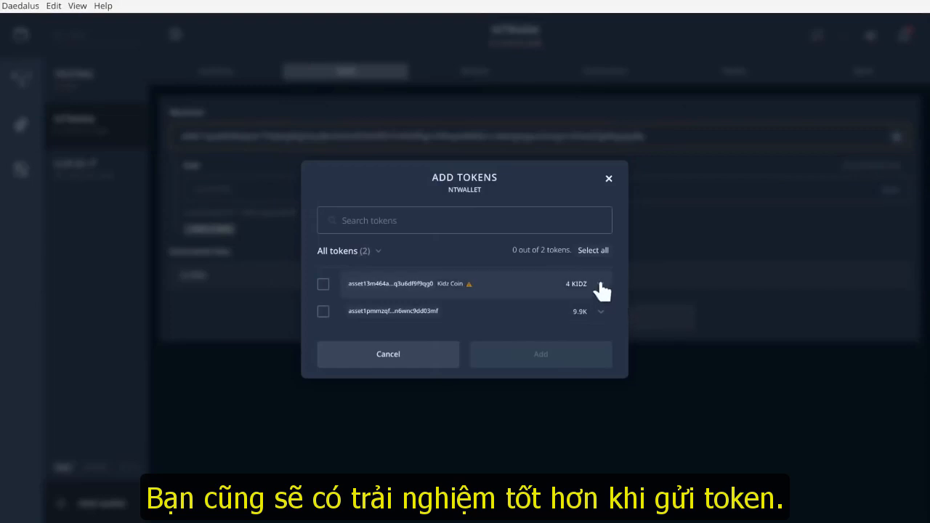
Step: Expand the Kidz Coin token's details and select it for the NTWallet send form
click(600, 283)
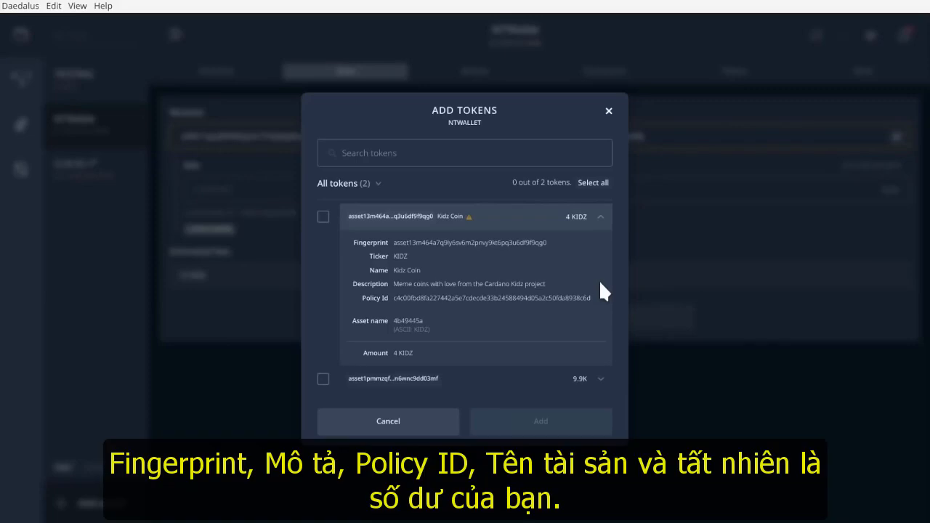
mouse_move(325, 220)
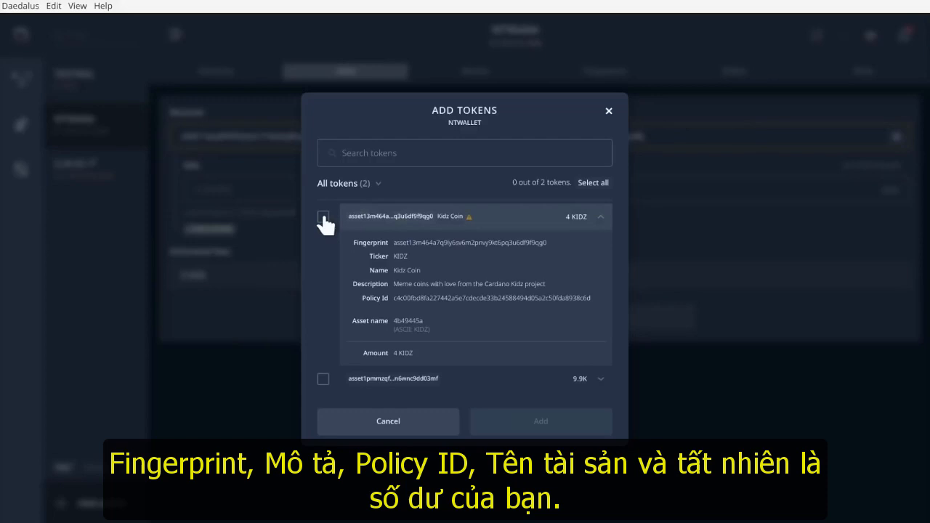
click(541, 421)
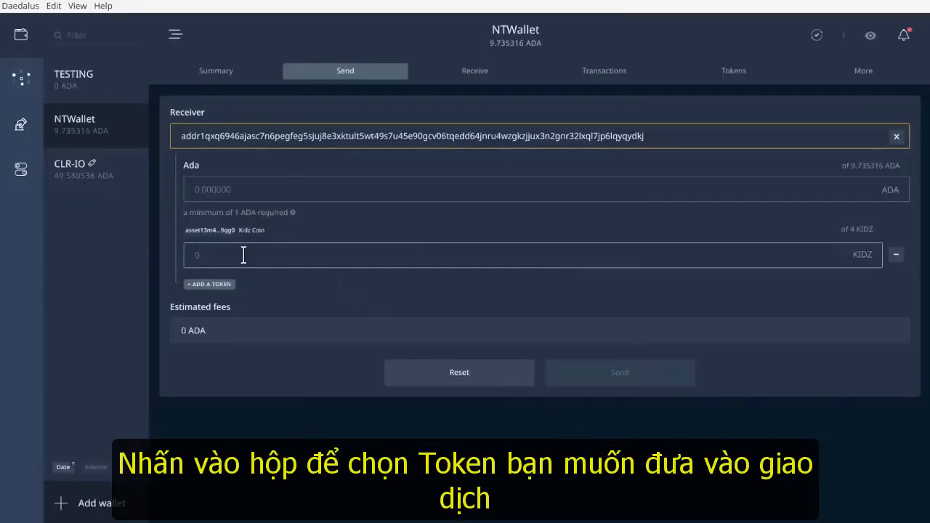
Step: Enter 1 KIDZ to send so ADA auto-raises to 1.344798, then view the TESTING wallet
text(2)
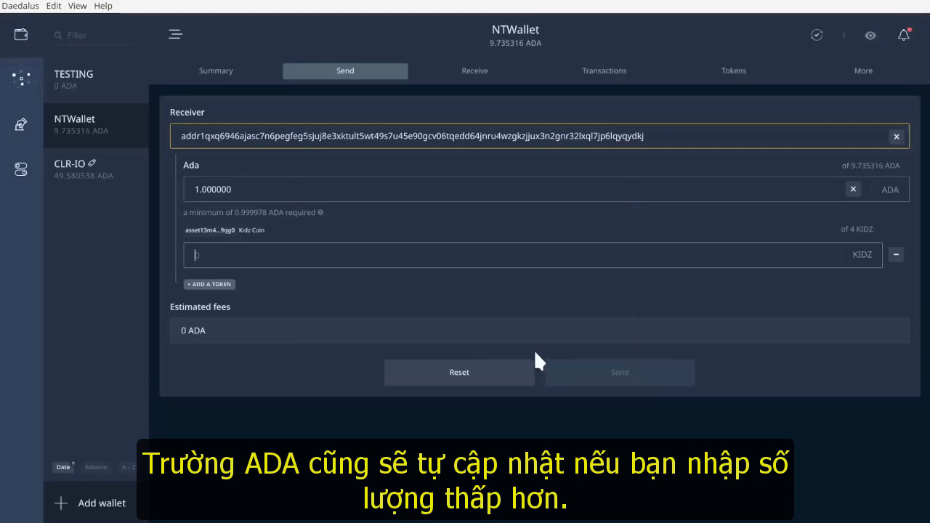
text(1)
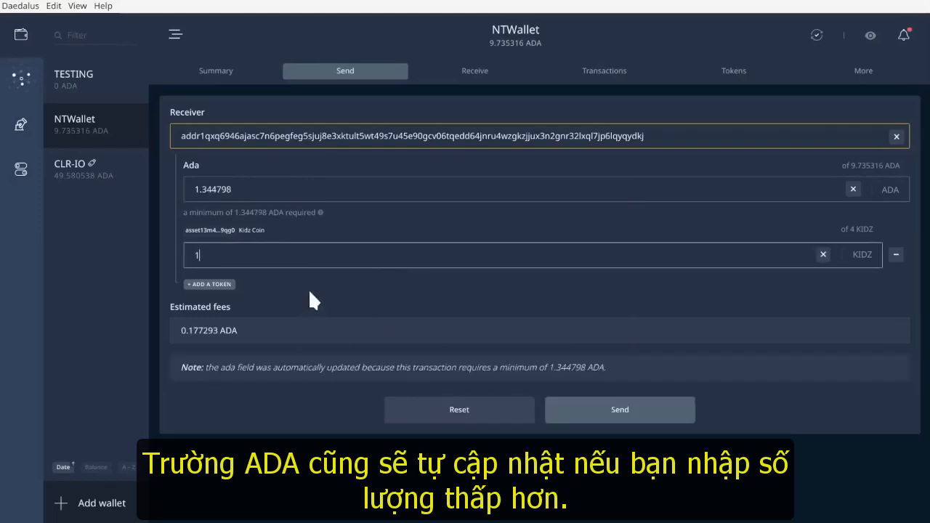
click(73, 80)
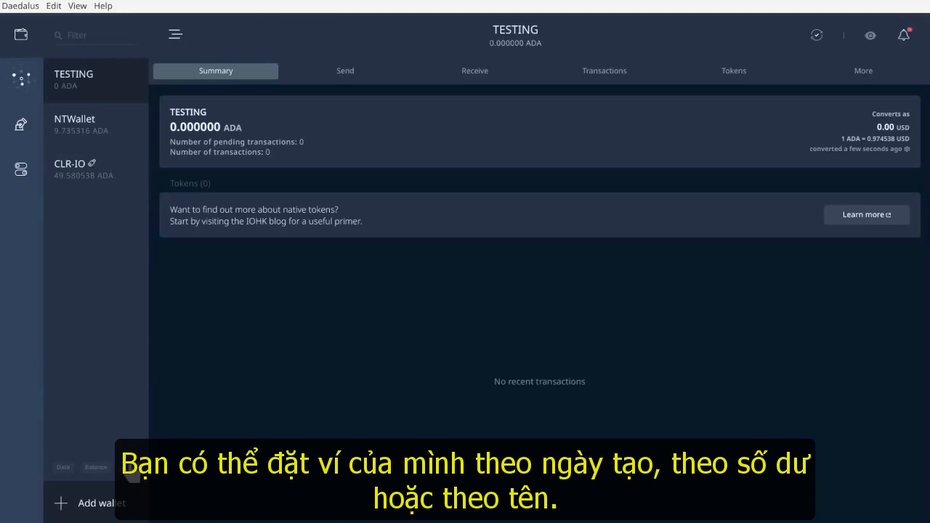
Step: Filter the wallet list by 'te' and go to the stake pools delegation screen
text(testin)
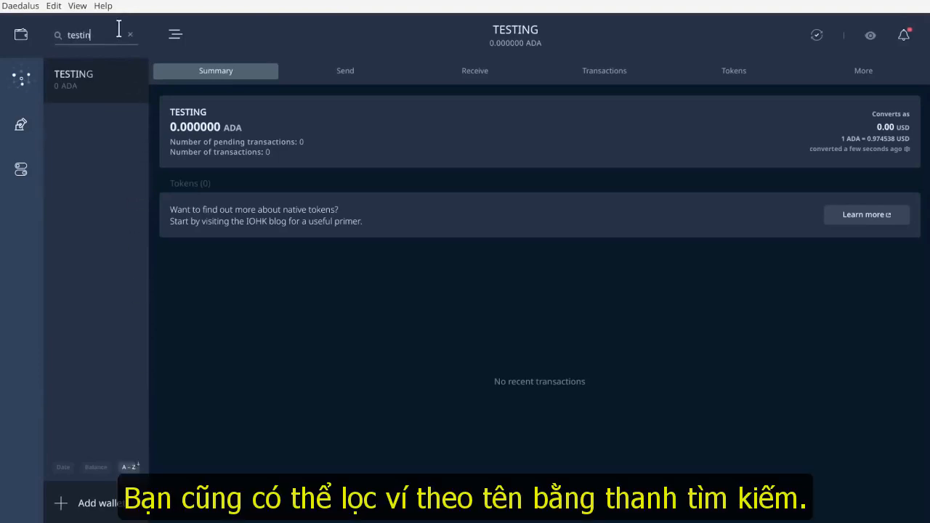
click(21, 168)
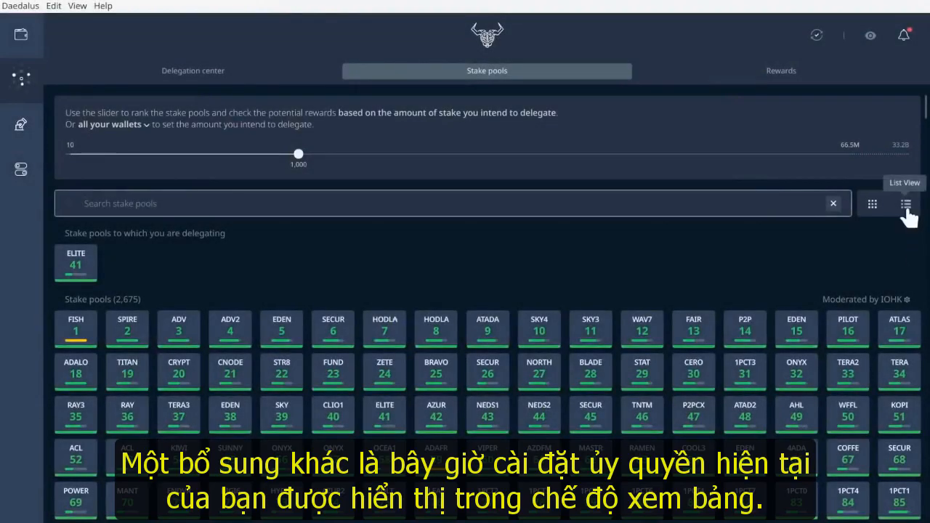
Step: Switch the stake pools display to the list (table) view
click(906, 204)
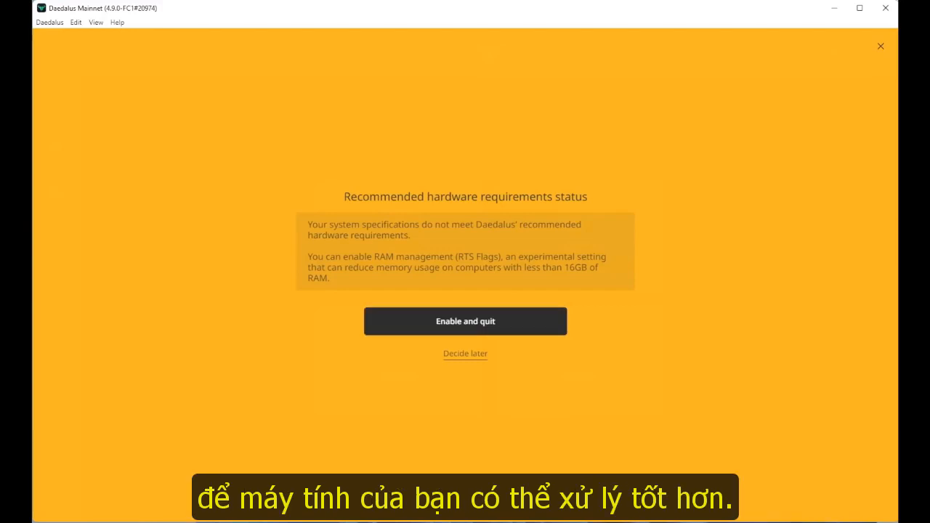
Step: From Help > Using RTS flags, acknowledge manual relaunch and disable RAM management, quitting Daedalus
click(465, 353)
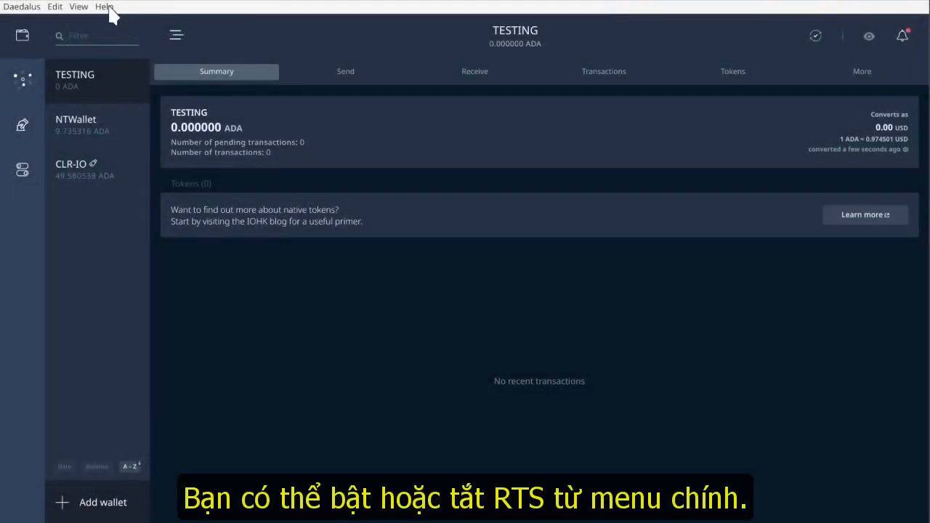
click(104, 6)
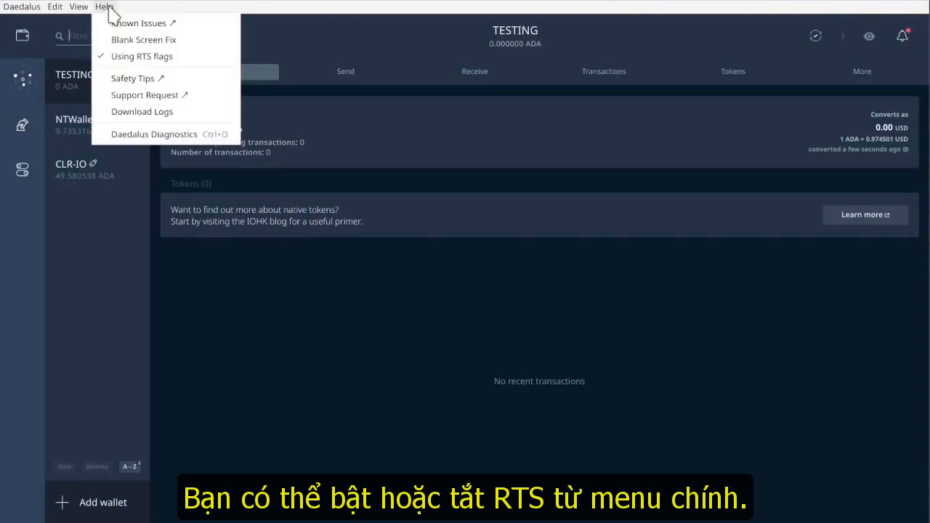
mouse_move(142, 55)
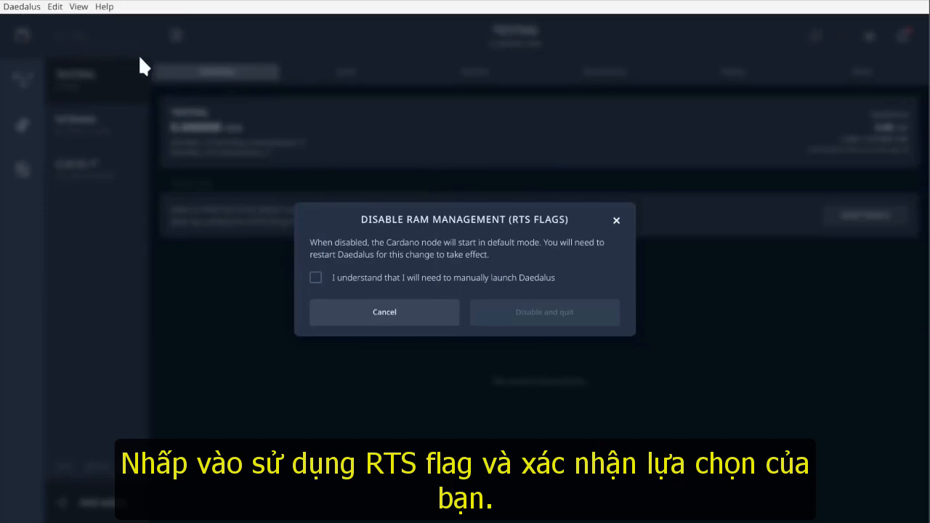
click(315, 277)
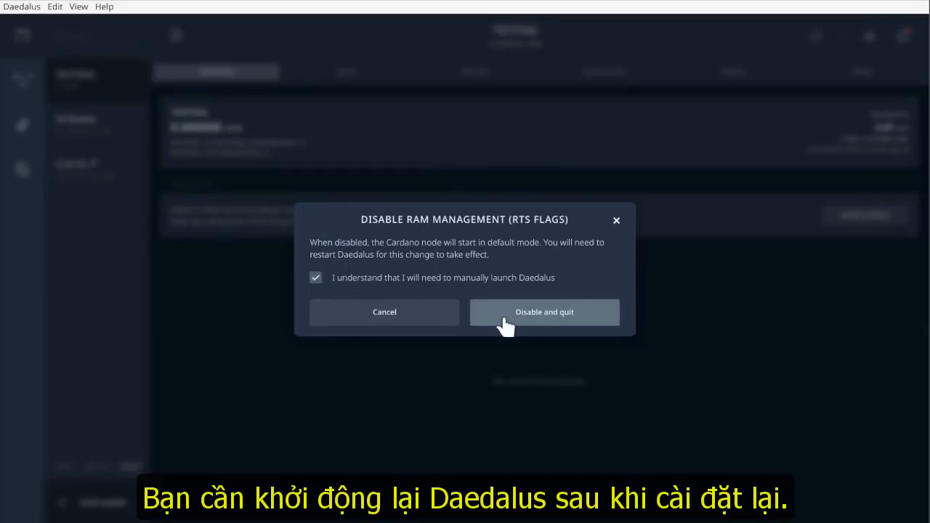
click(543, 311)
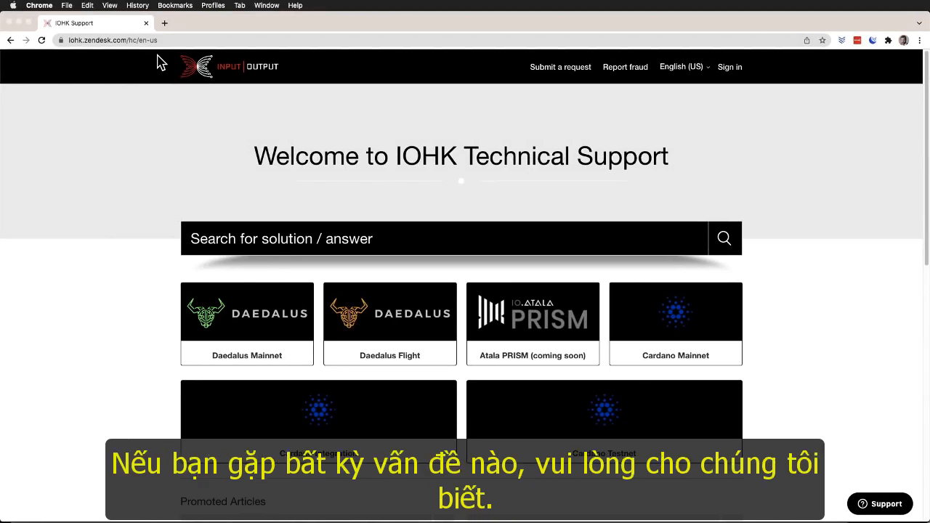
mouse_move(558, 82)
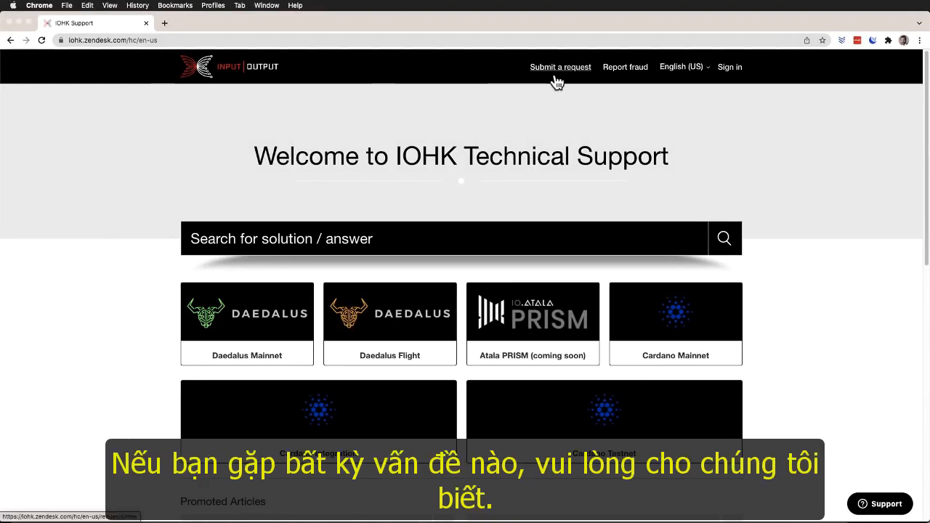
Step: Visit Submit a request on IOHK support, then go to the daedaluswallet.io downloads page
click(561, 67)
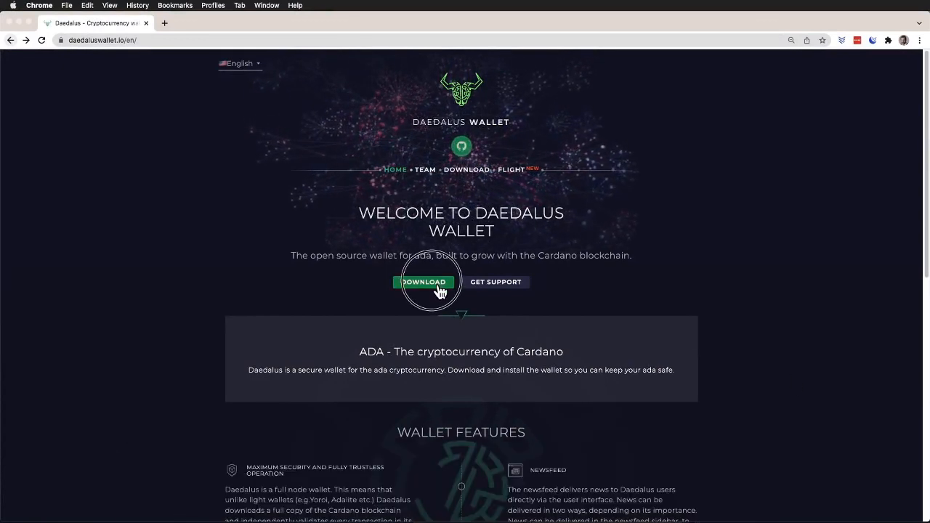
click(425, 282)
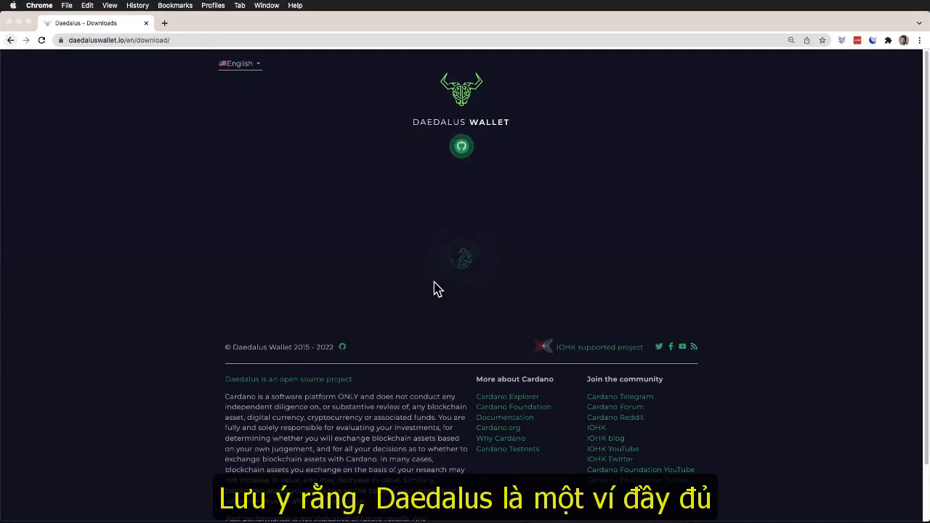